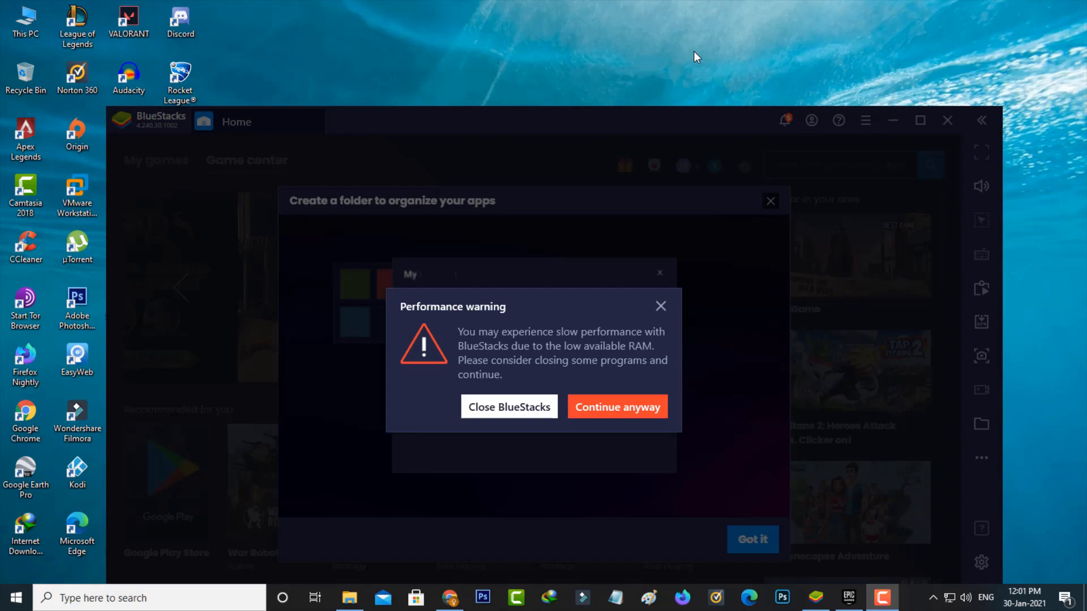
Confirm on Control Panel's System page that installed memory (RAM) is 8.00 GB.
type("folder")
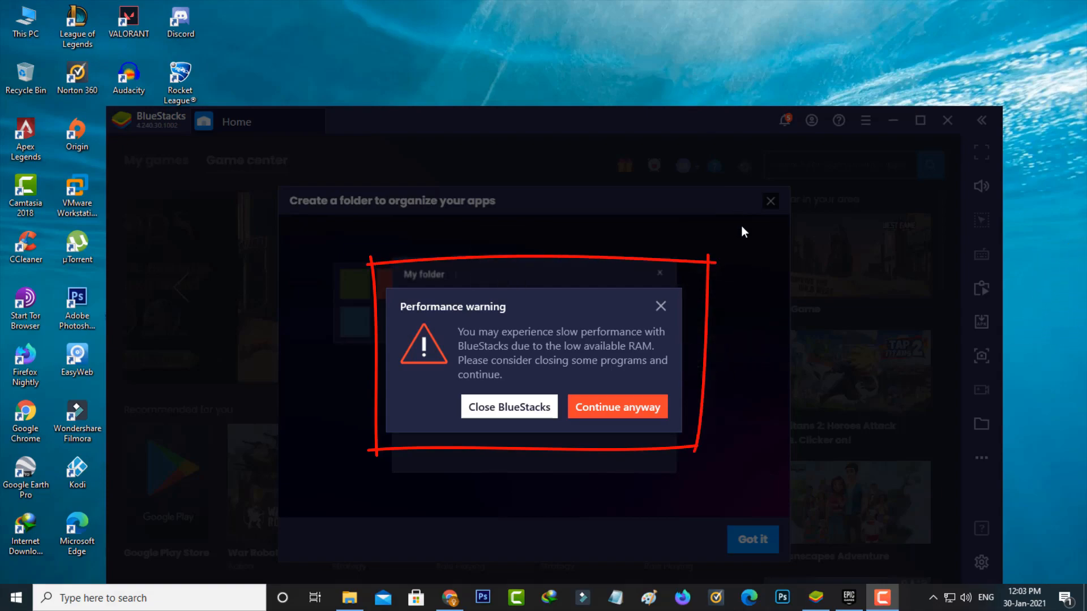
mouse_move(744, 364)
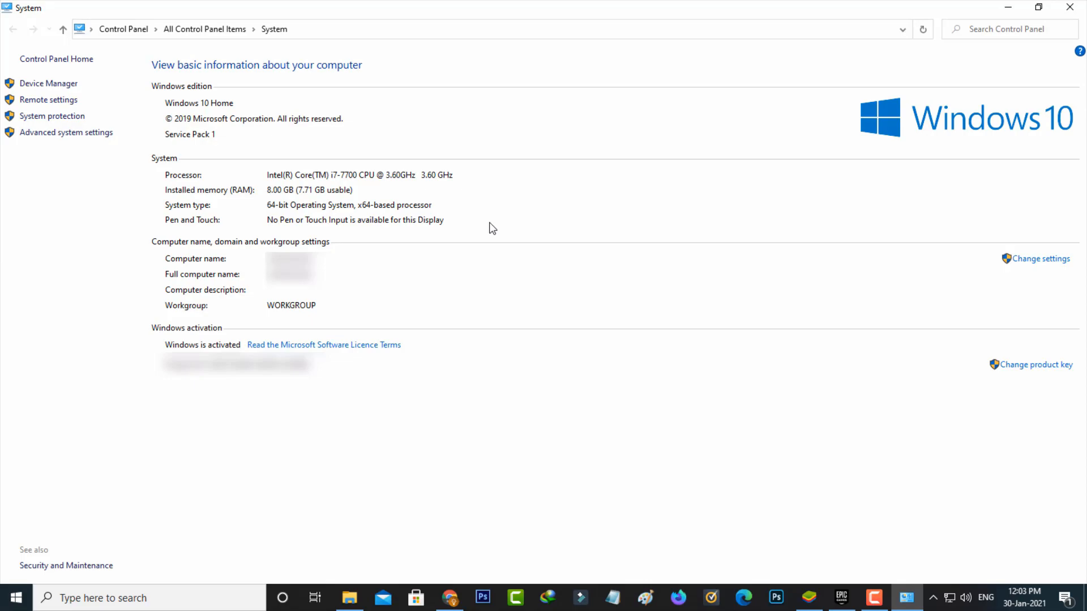
mouse_move(703, 244)
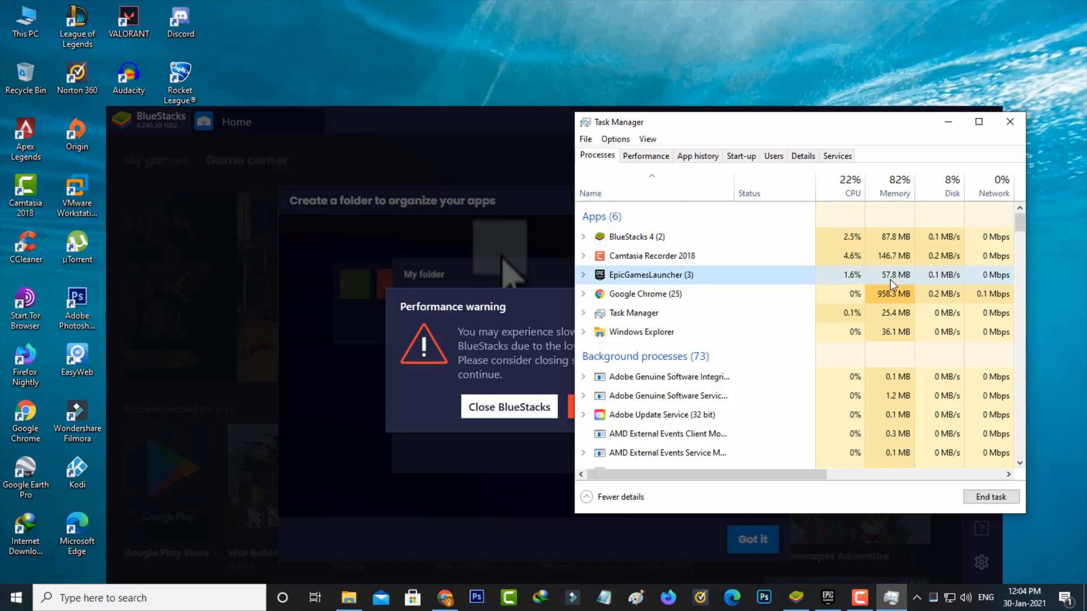
End the EpicGamesLauncher and Google Chrome tasks, then minimize Task Manager.
scroll("down", 3)
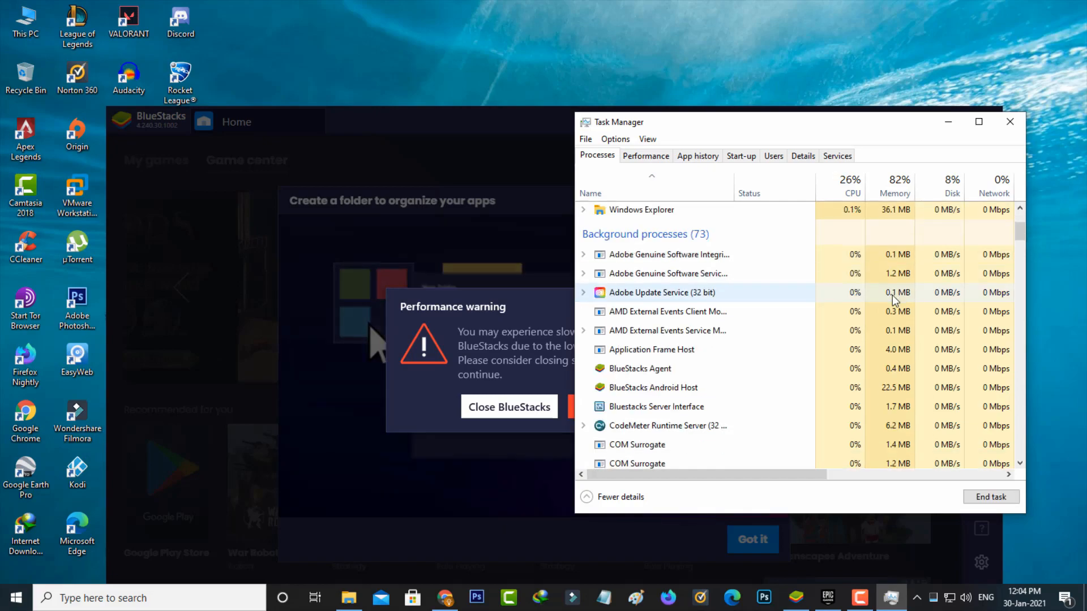
scroll("up", 3)
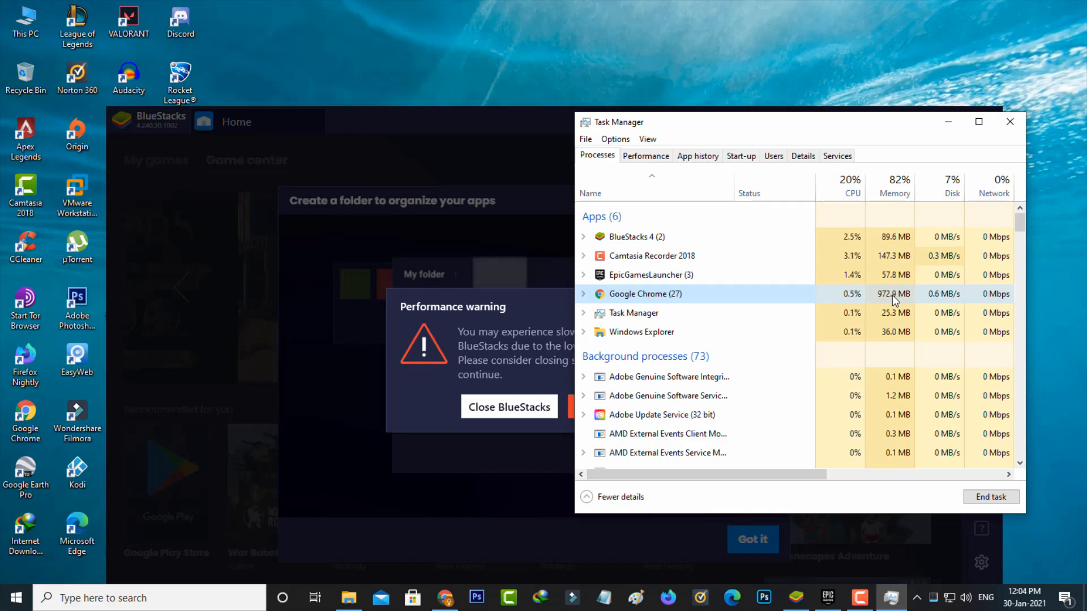
right_click(650, 275)
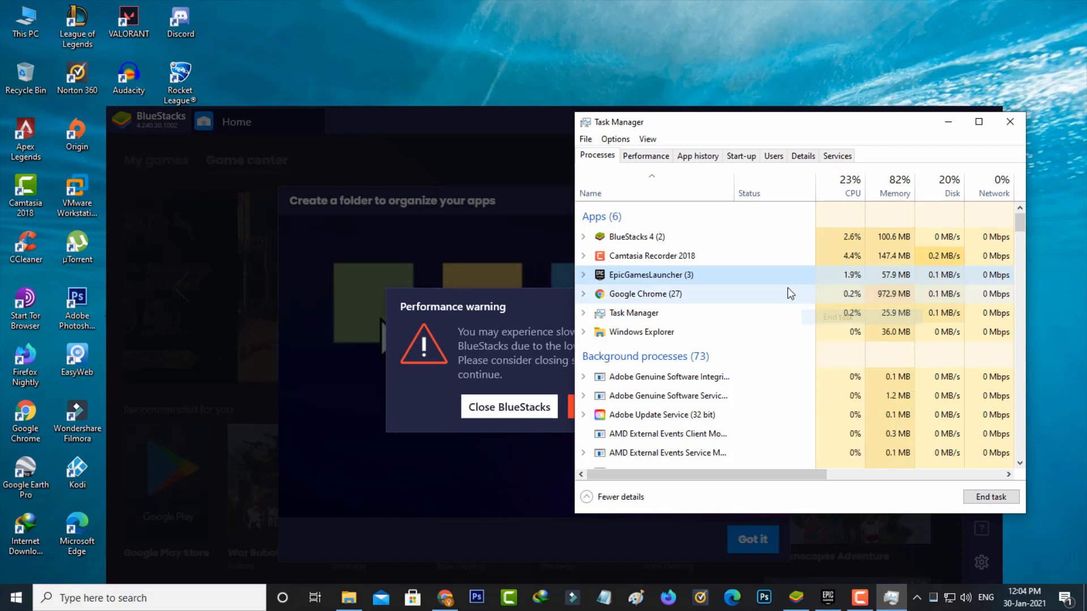
right_click(645, 293)
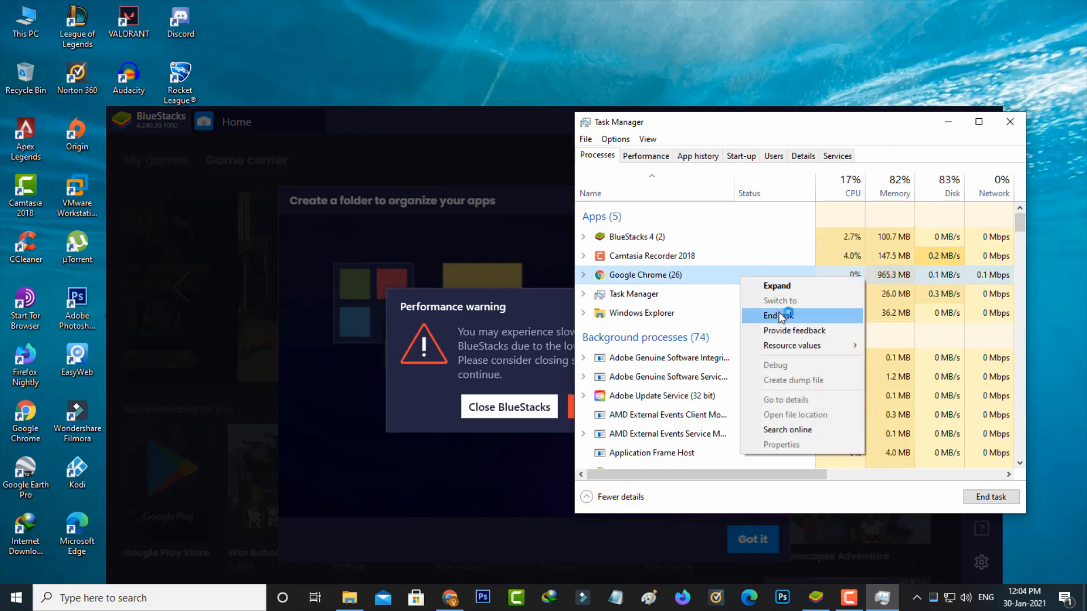
left_click(773, 315)
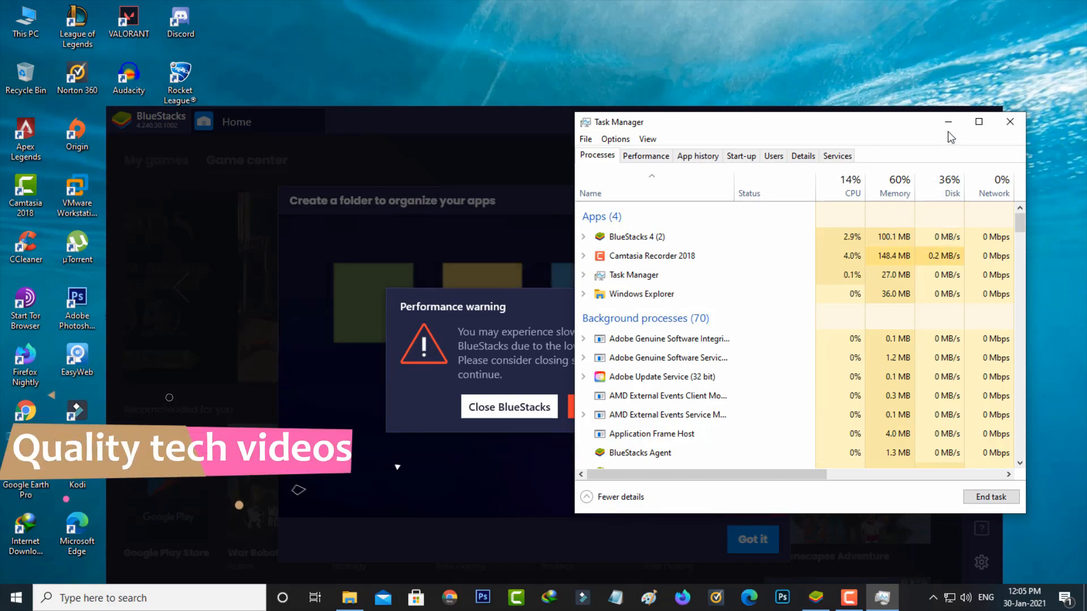
left_click(1010, 123)
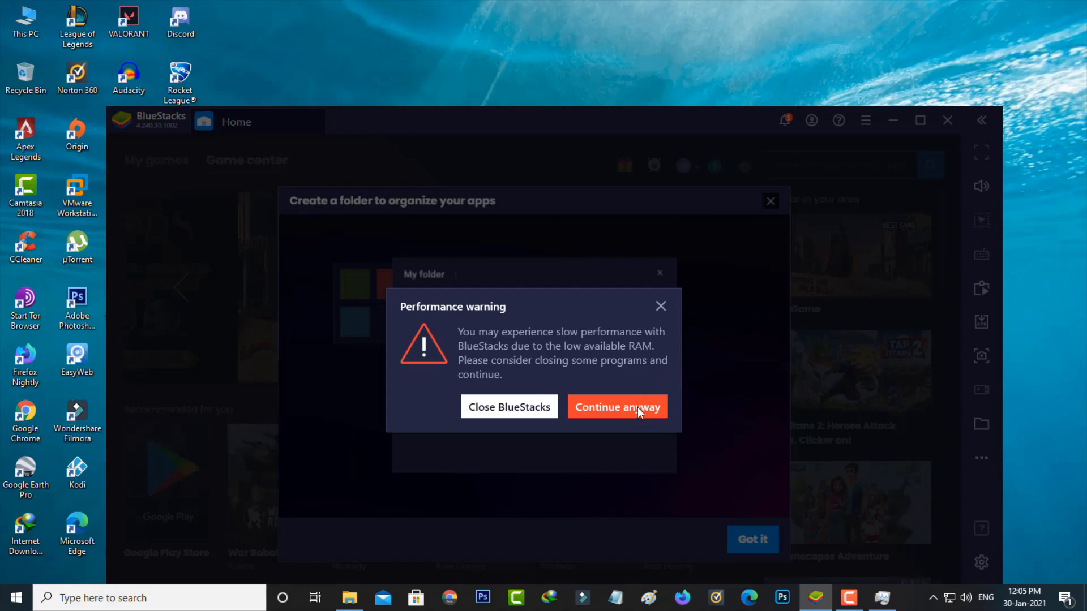
Dismiss the low-RAM warning and select 1920 x 1080 resolution in BlueStacks display settings.
left_click(616, 408)
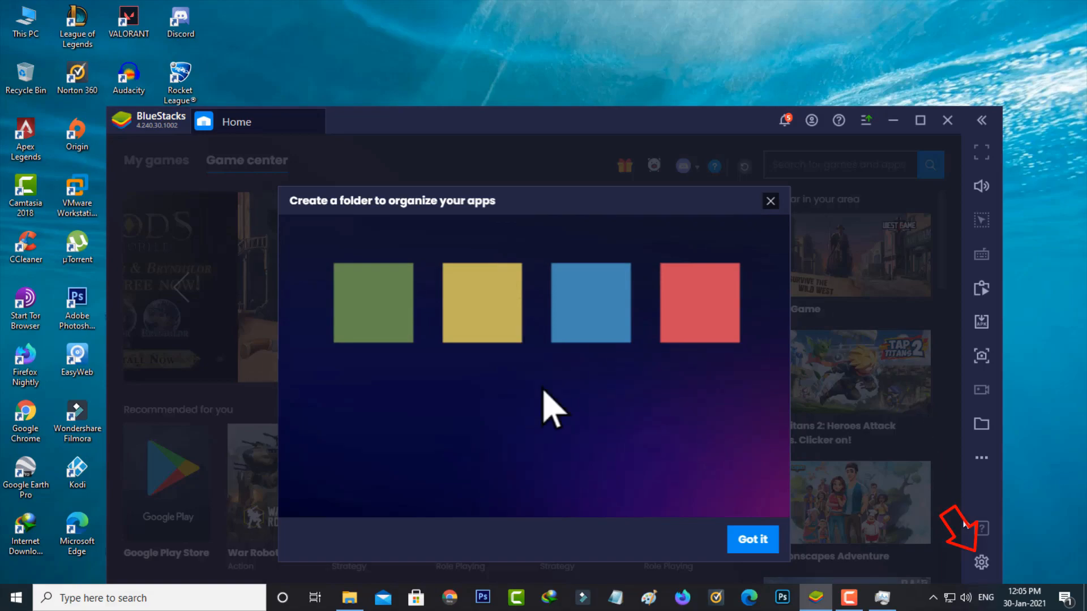
left_click(980, 562)
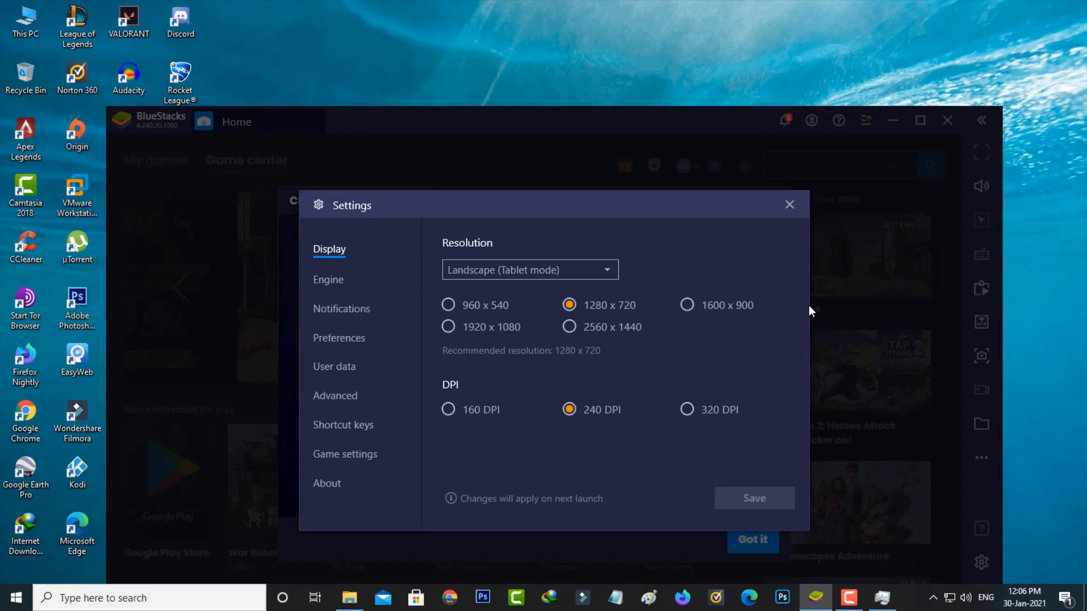
mouse_move(501, 333)
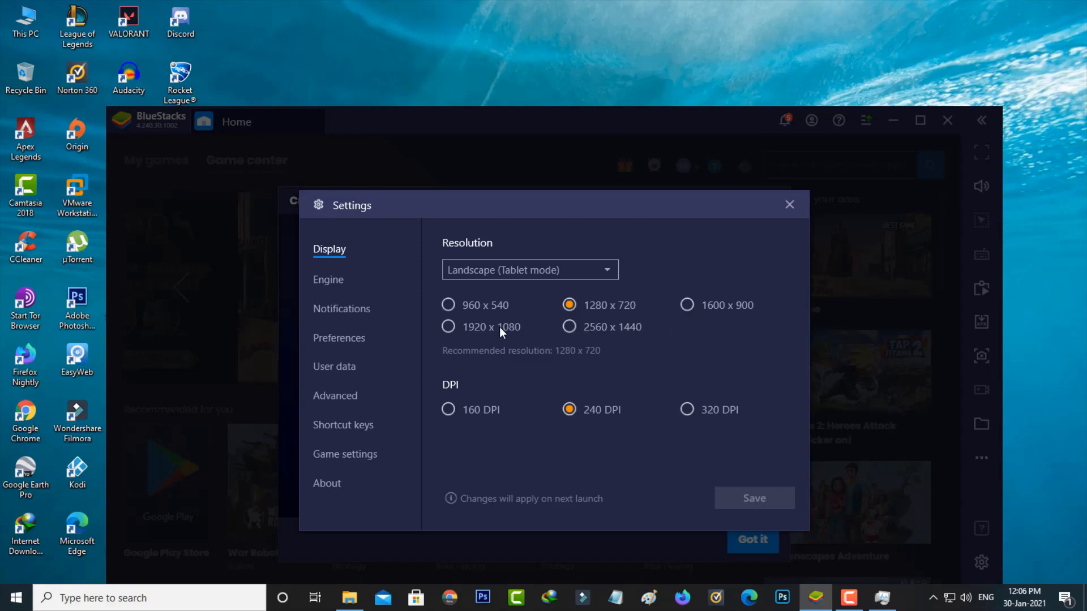
left_click(449, 326)
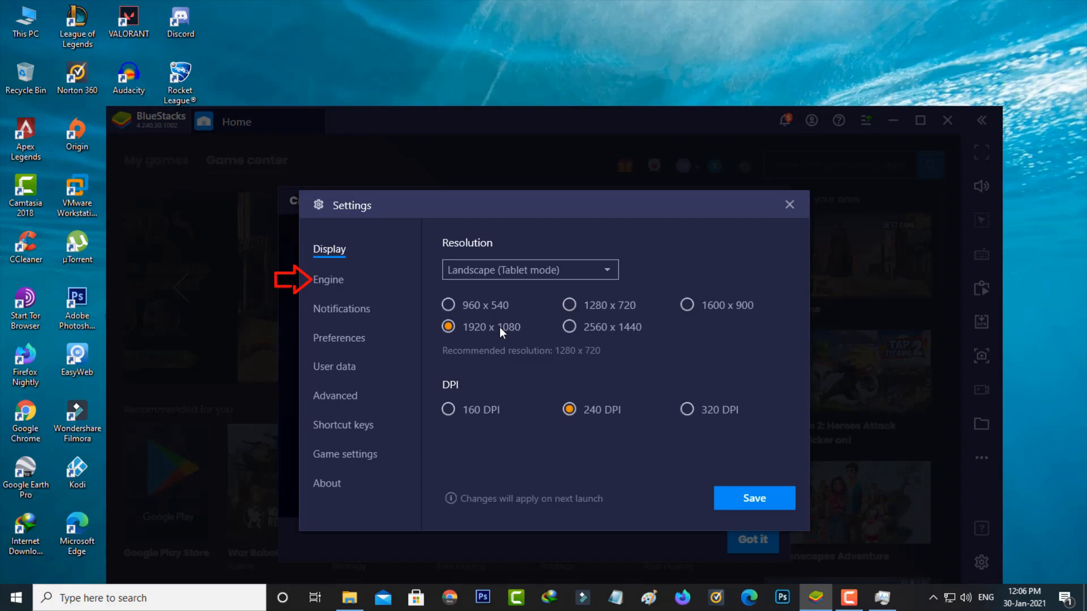
mouse_move(330, 287)
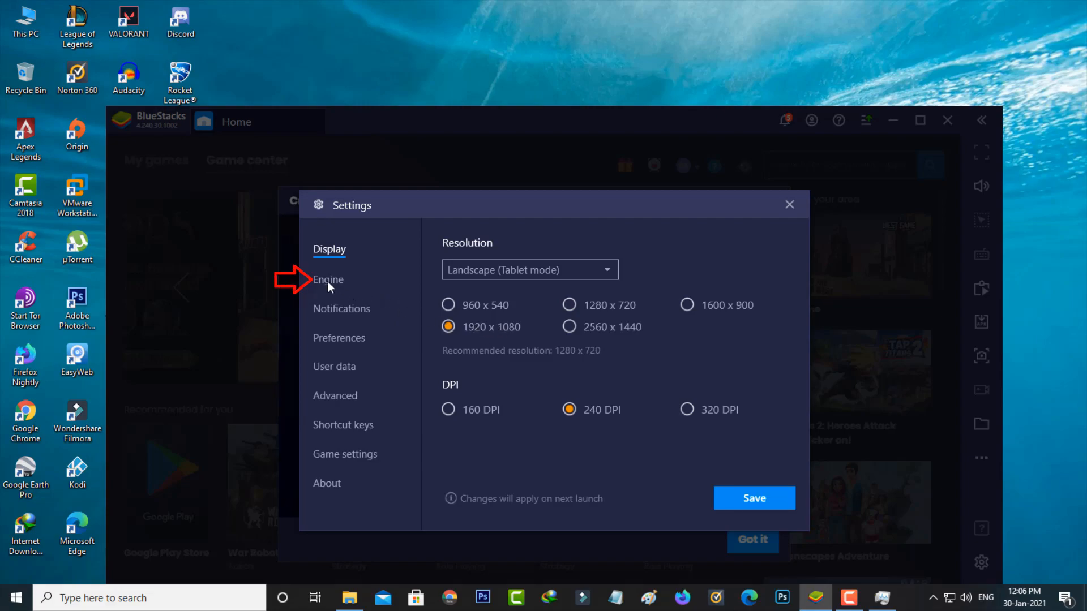
Set the engine to custom 2960 MB RAM and 30 FPS, save, and restart BlueStacks.
left_click(327, 279)
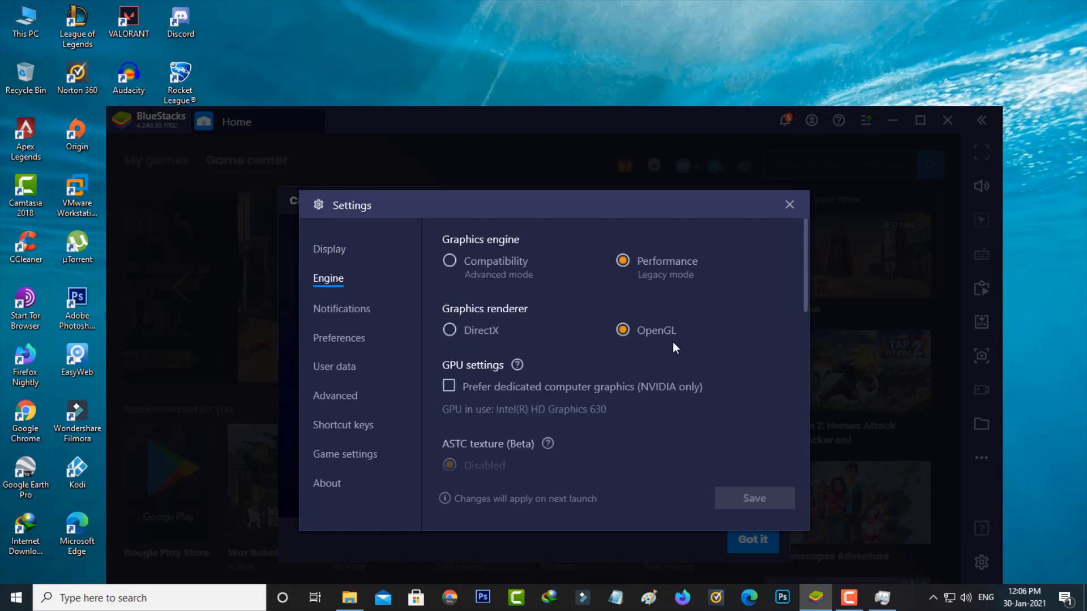
scroll("down", 3)
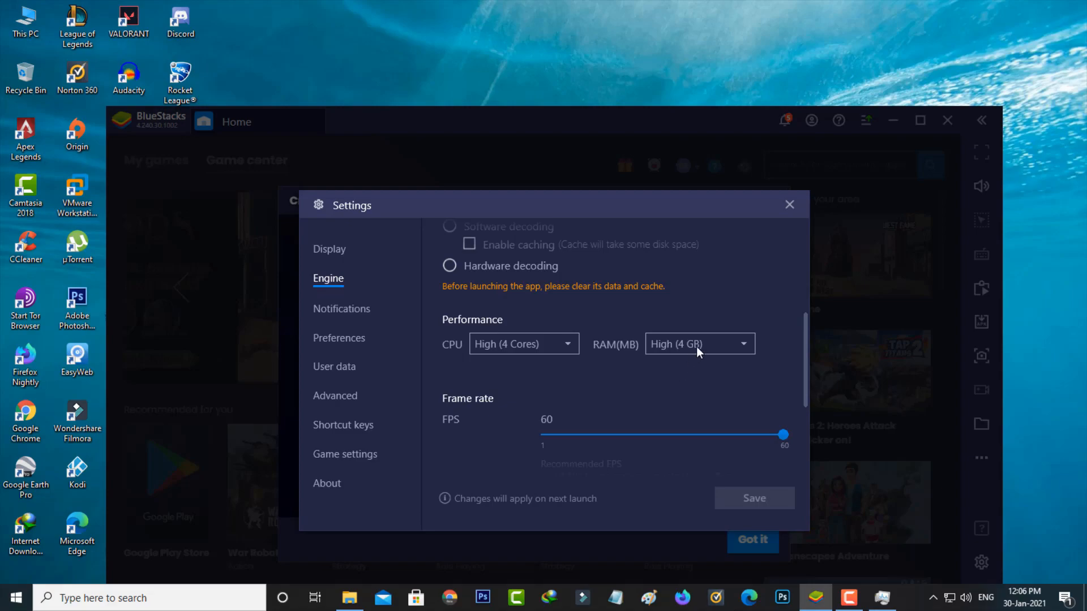
left_click(698, 343)
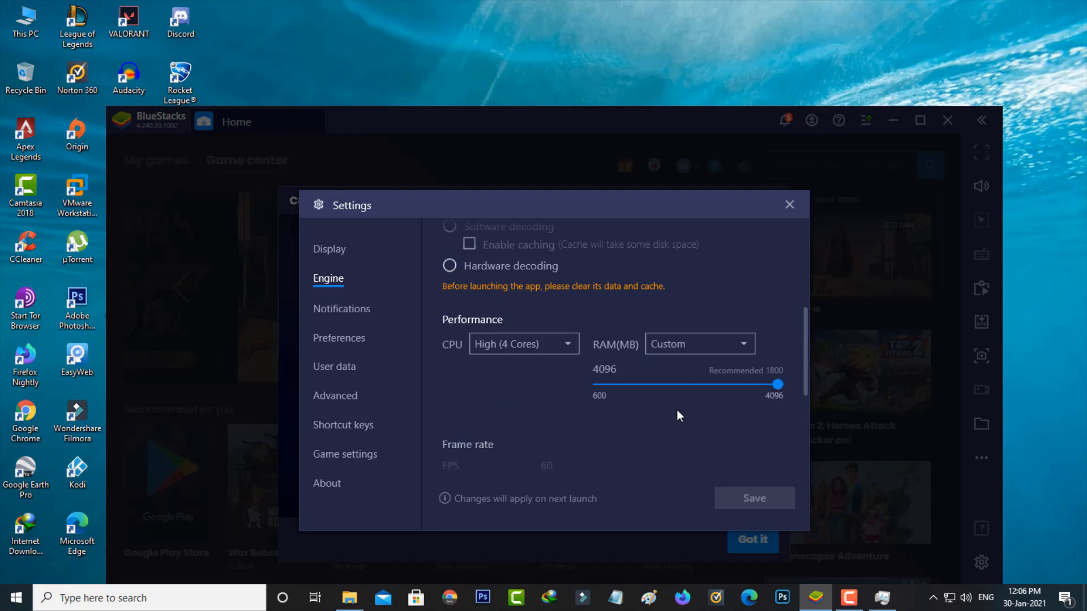
mouse_move(690, 398)
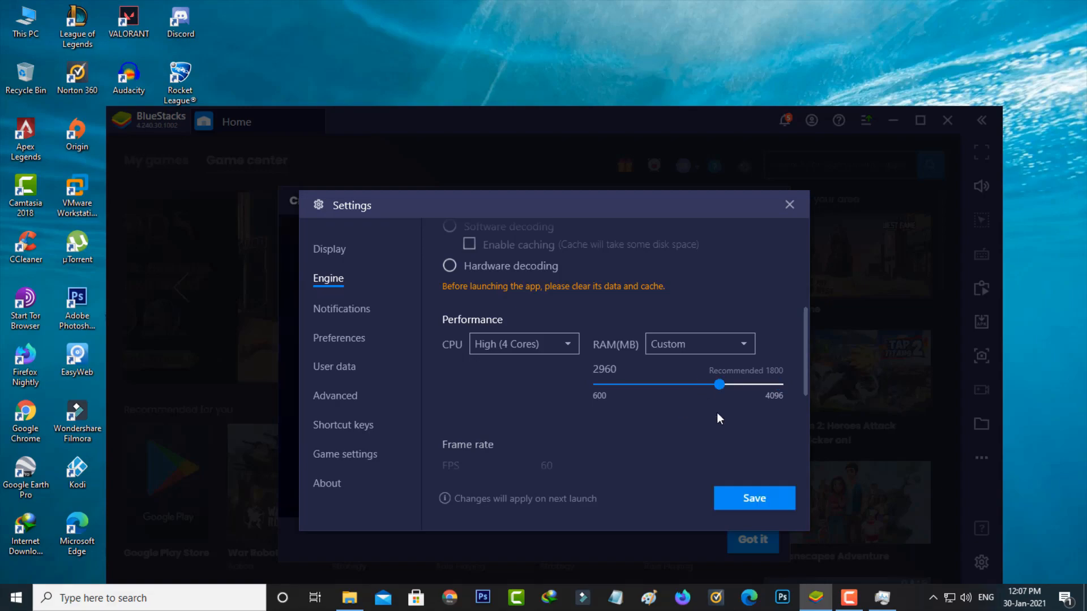
mouse_move(609, 431)
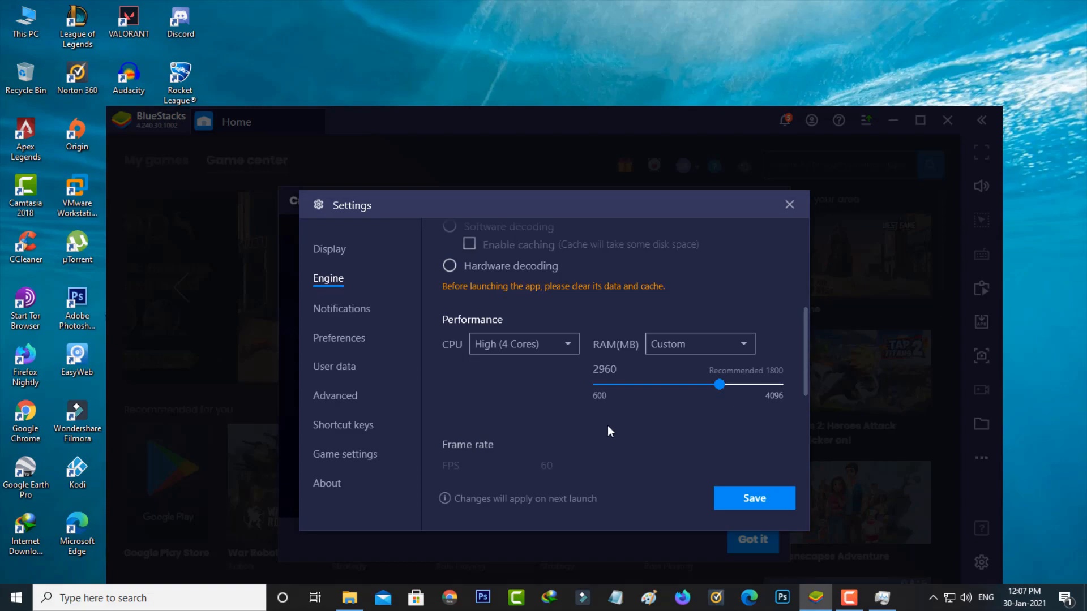
scroll("down", 3)
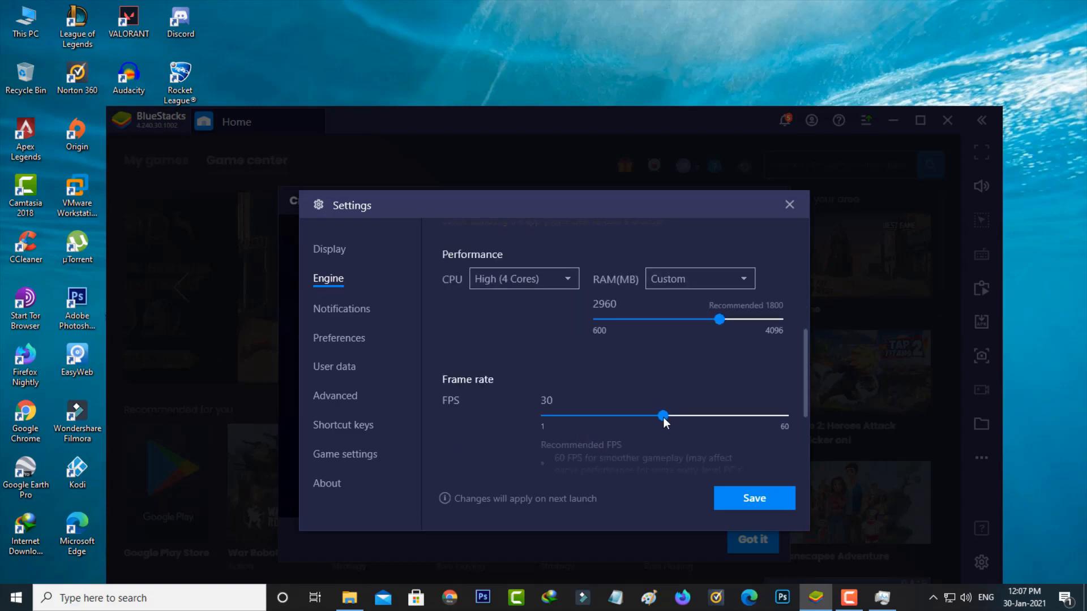
mouse_move(668, 441)
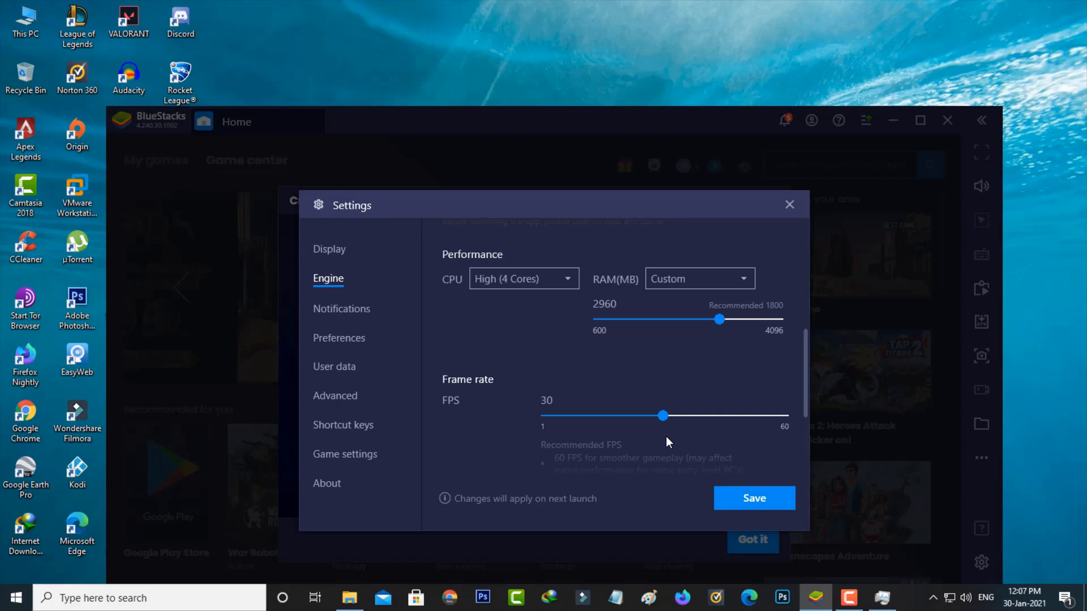
left_click(753, 498)
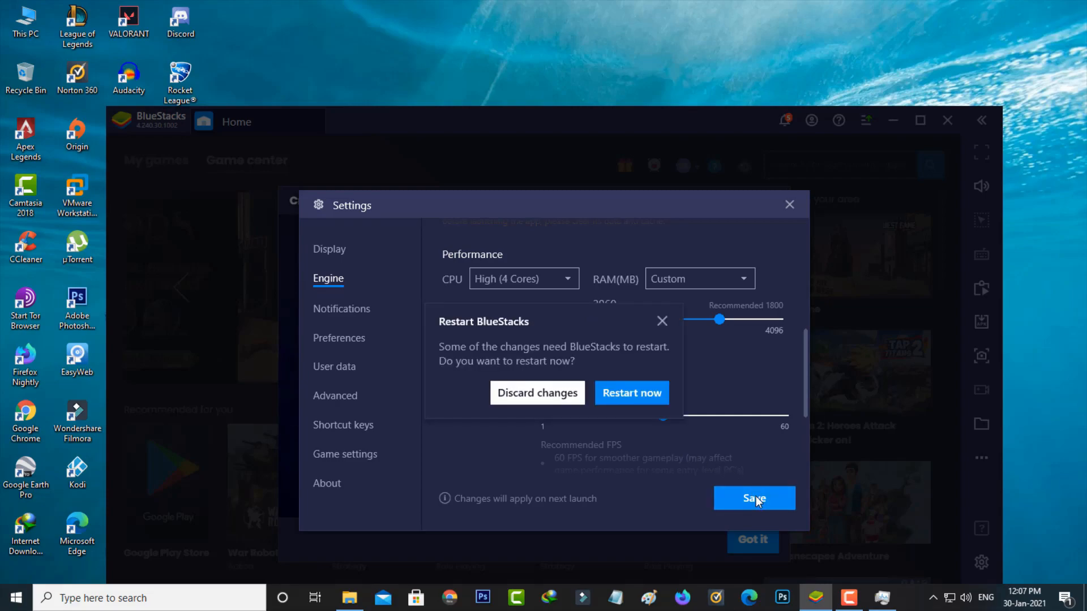
mouse_move(657, 459)
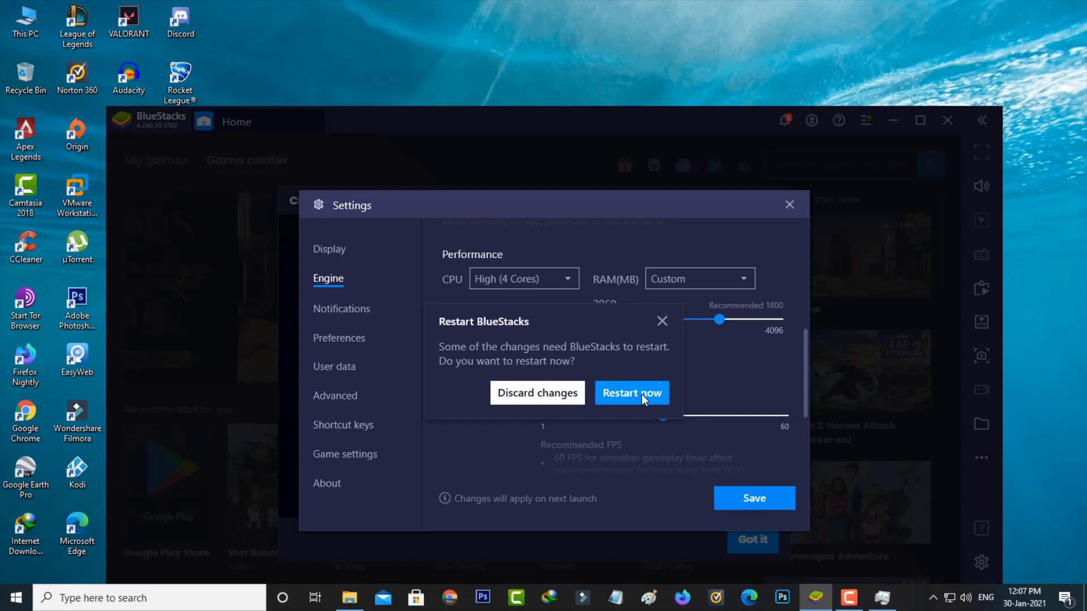
left_click(631, 393)
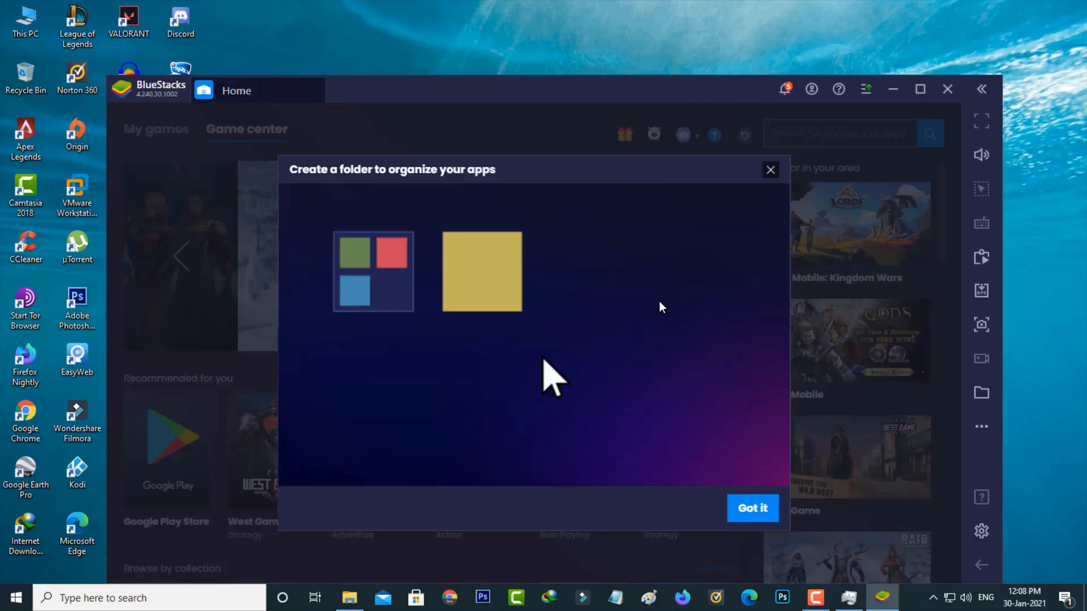
left_click(481, 272)
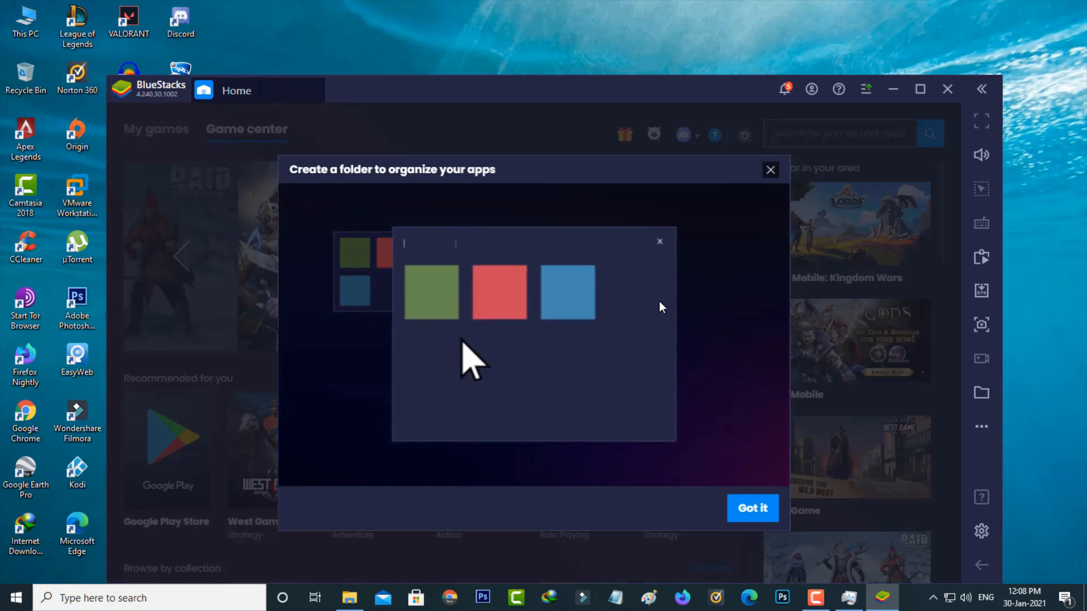
type("My folder")
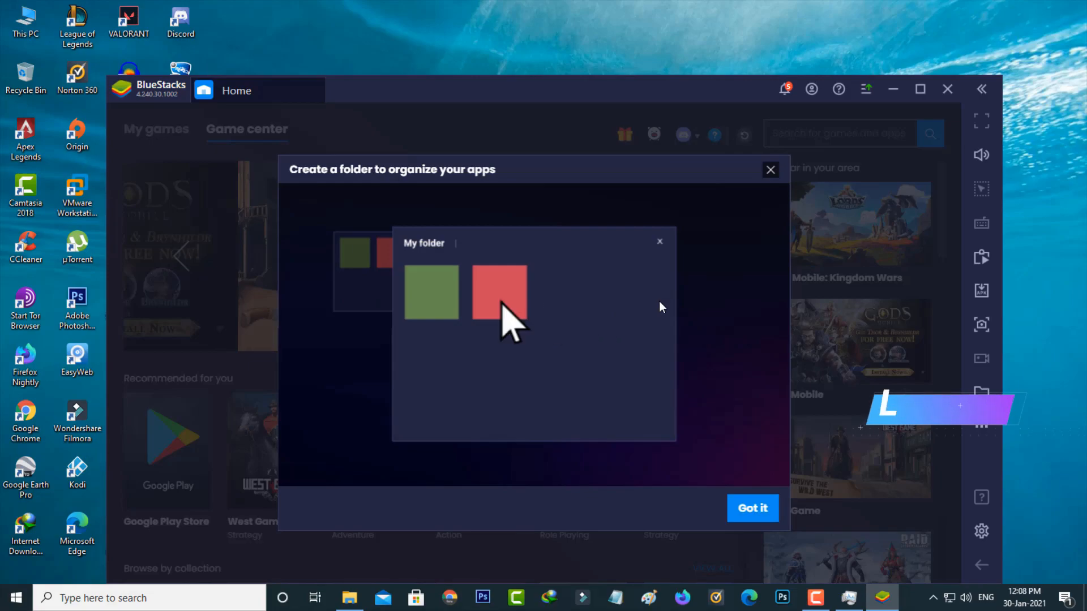
left_click(659, 241)
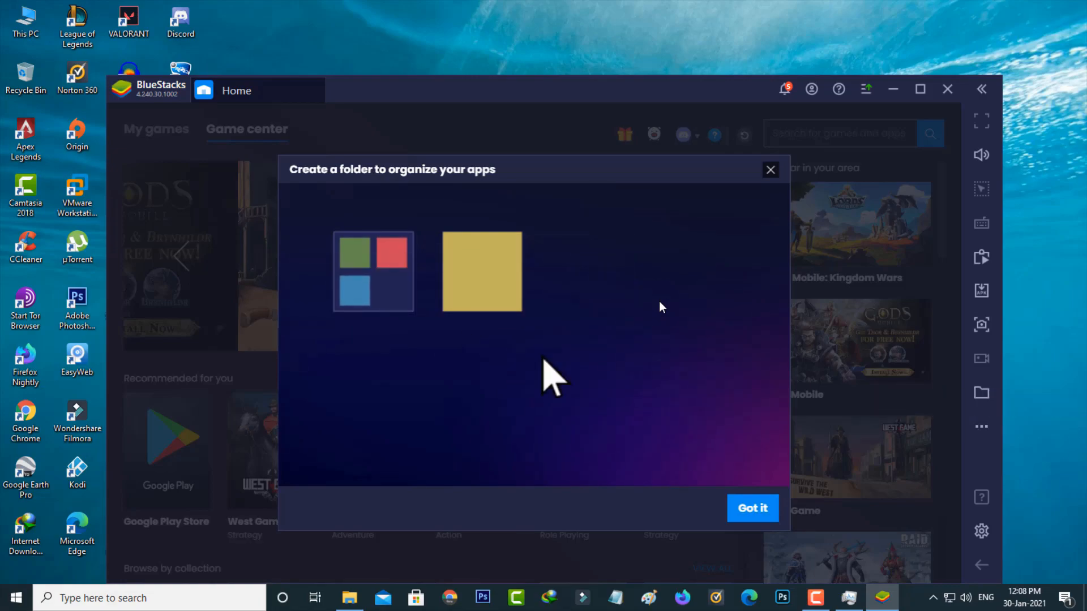
left_click(373, 271)
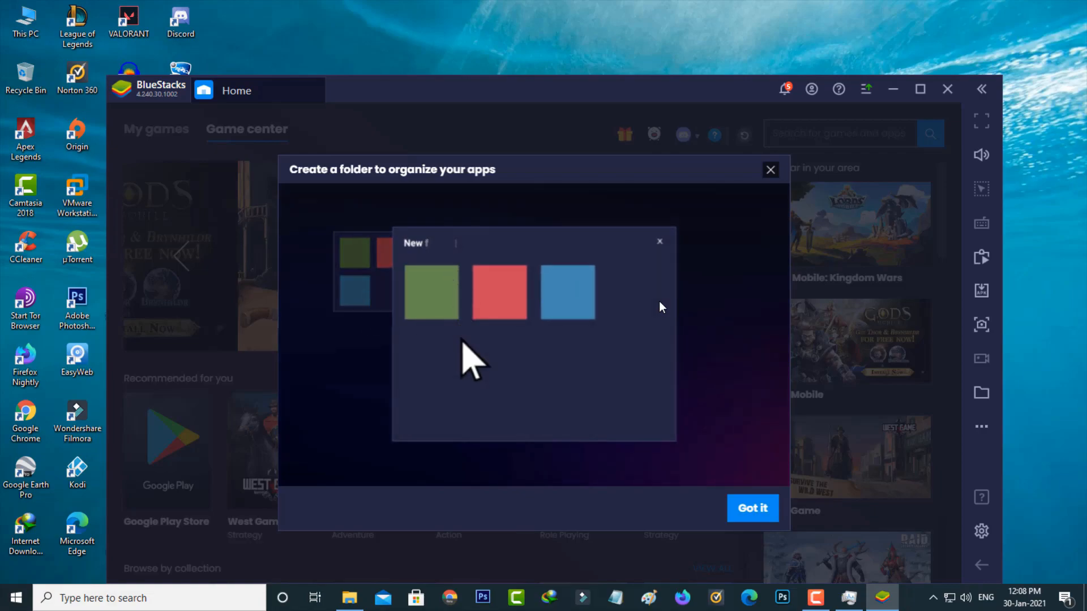
type("My folder")
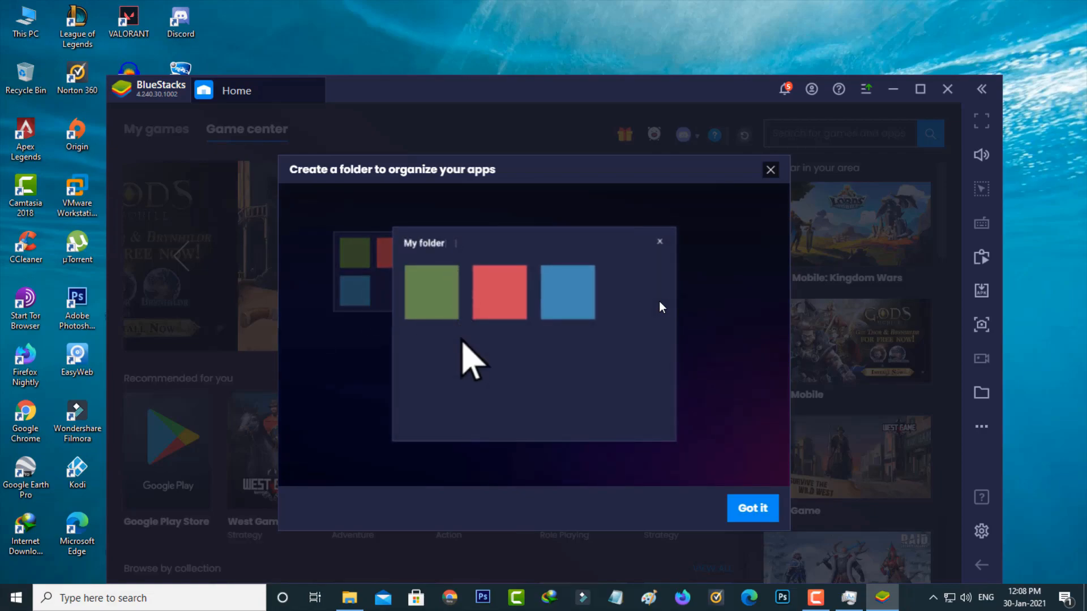
mouse_move(721, 333)
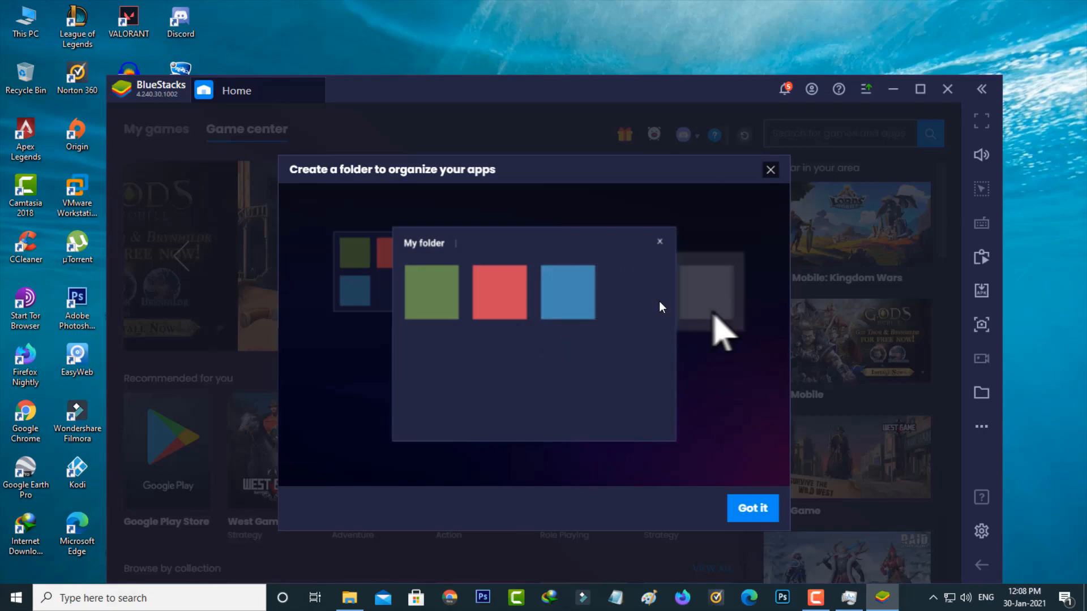